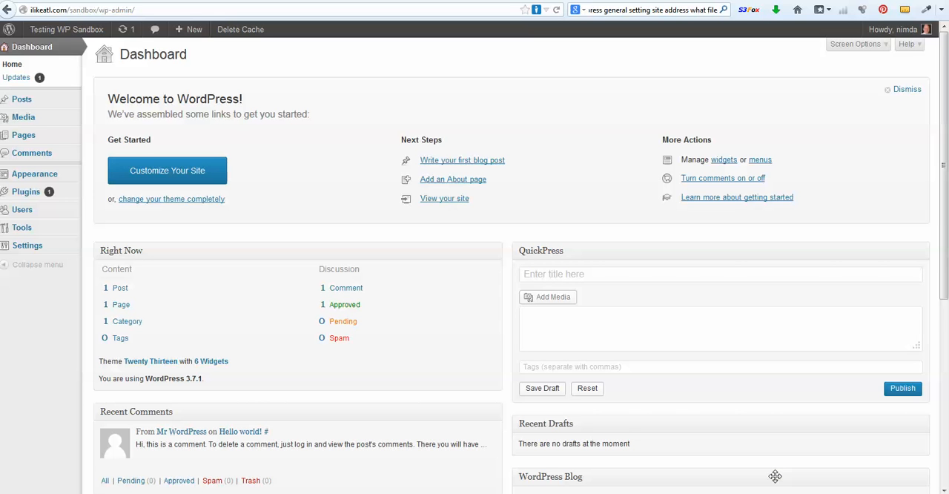
{"action": "mouse_move", "coordinate": [113, 220]}
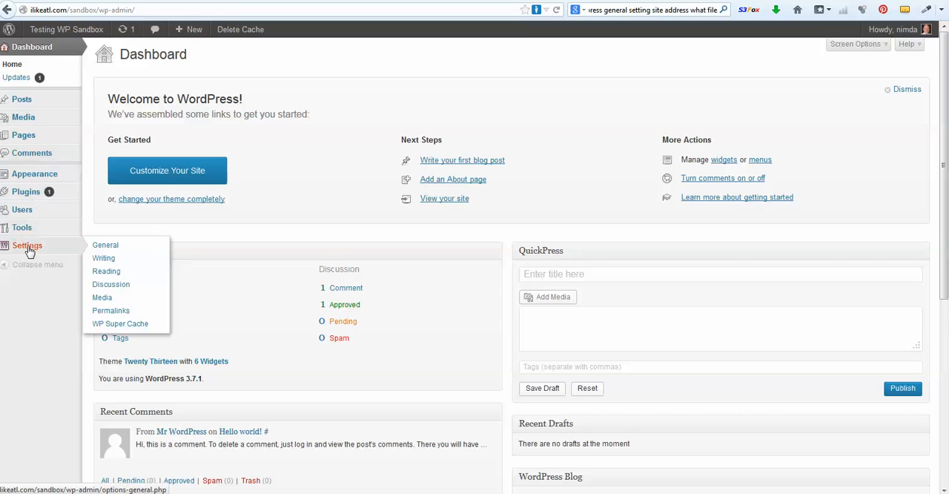
{"action": "mouse_move", "coordinate": [105, 245]}
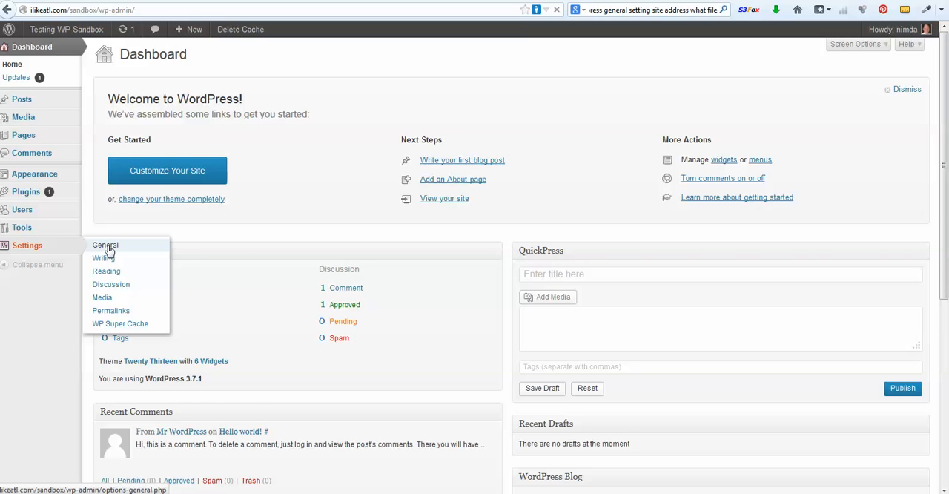
Open Settings > General in the WordPress admin
{"action": "left_click", "coordinate": [106, 244]}
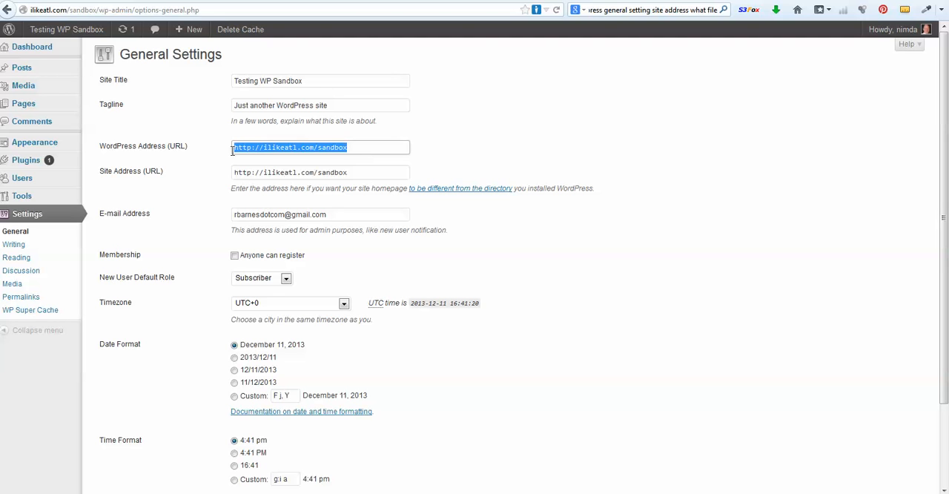
{"action": "left_click", "coordinate": [368, 146]}
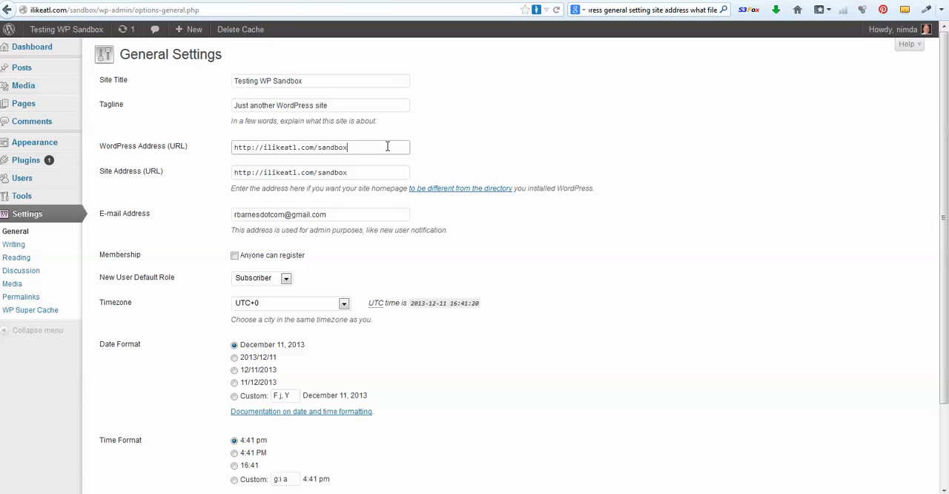
{"action": "mouse_move", "coordinate": [363, 163]}
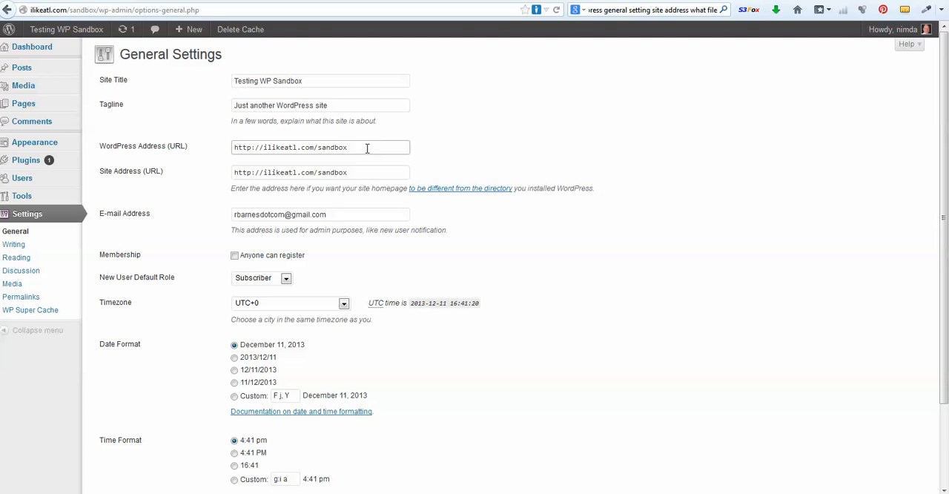
{"action": "triple_click", "coordinate": [320, 147]}
{"action": "type", "text": "http://174.127.120.92/~green"}
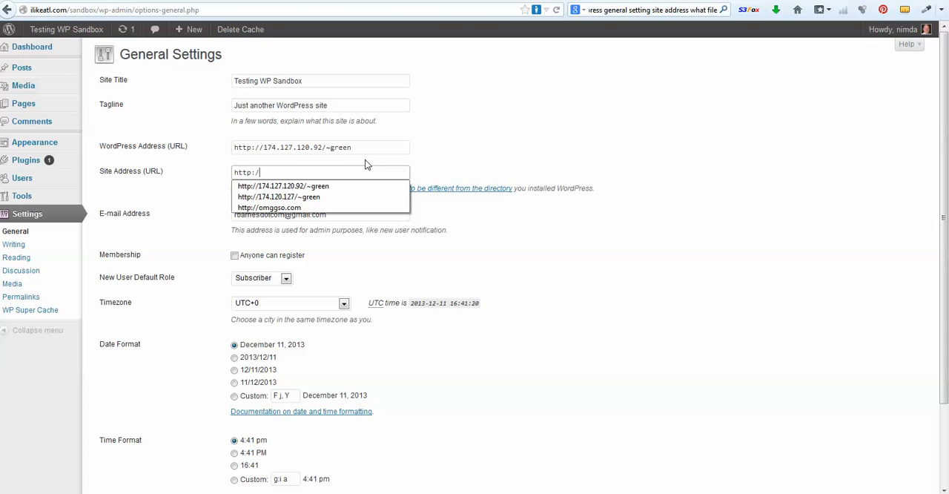
{"action": "type", "text": "/"}
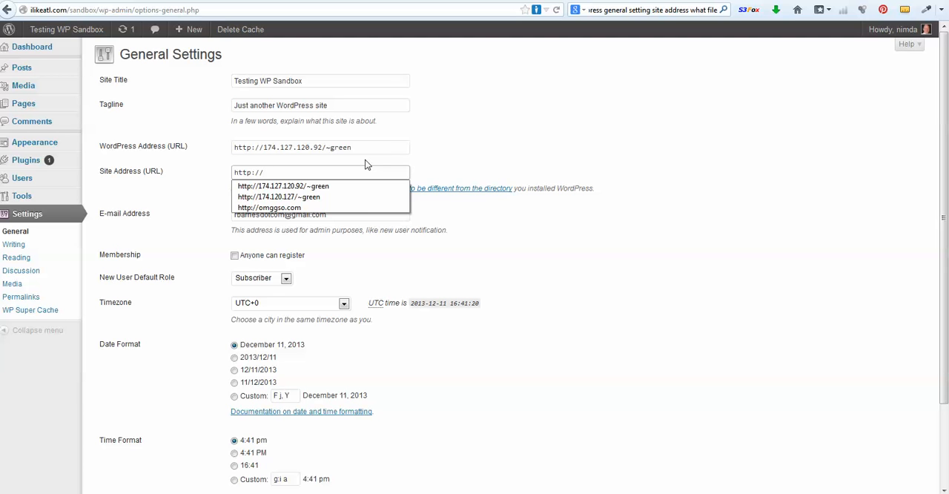
{"action": "left_click", "coordinate": [283, 186]}
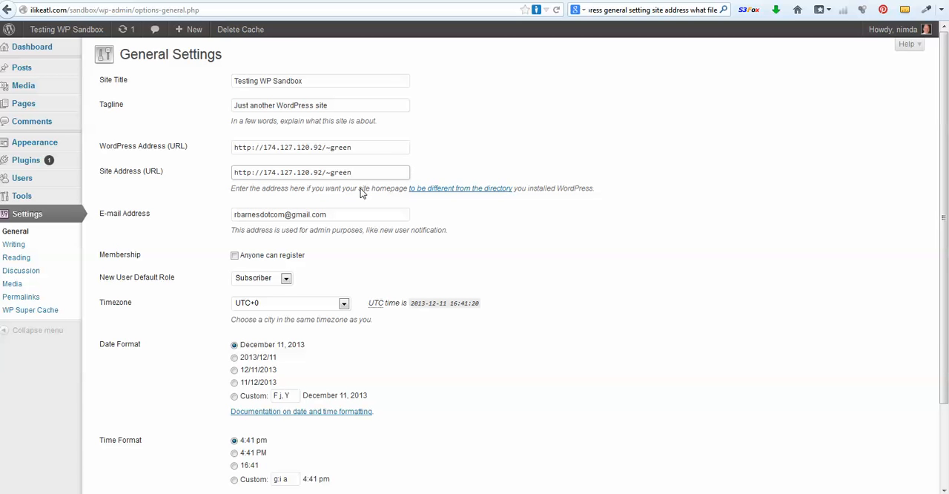
{"action": "mouse_move", "coordinate": [312, 309]}
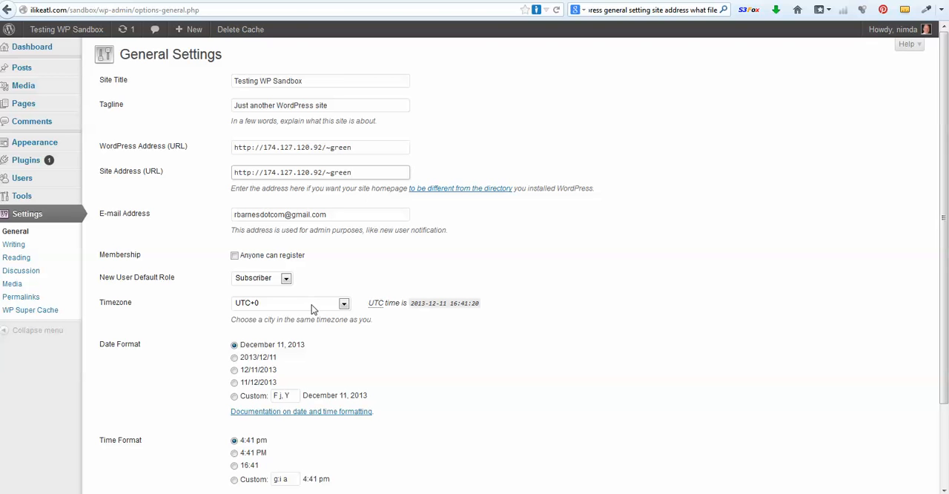
{"action": "left_click", "coordinate": [320, 172]}
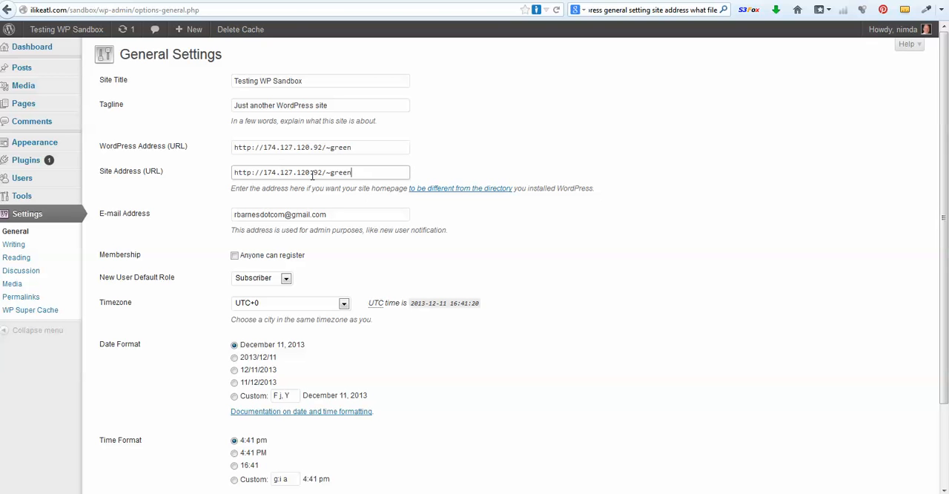
{"action": "mouse_move", "coordinate": [330, 304]}
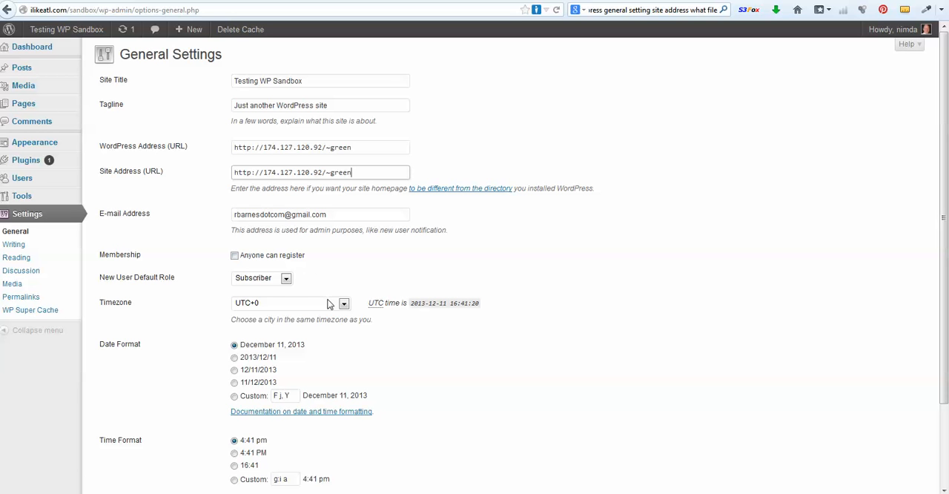
{"action": "mouse_move", "coordinate": [368, 343]}
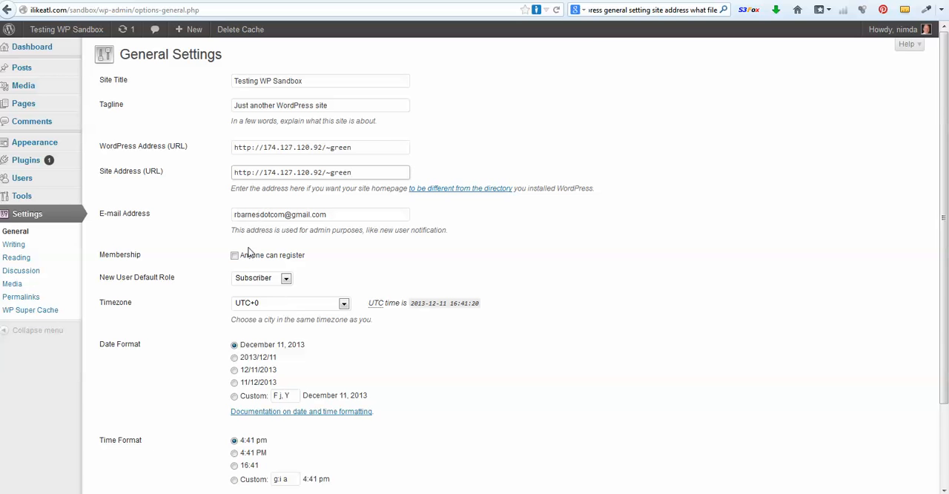
Save the General Settings with the IP-based addresses
{"action": "scroll", "scroll_direction": "down", "scroll_amount": 3}
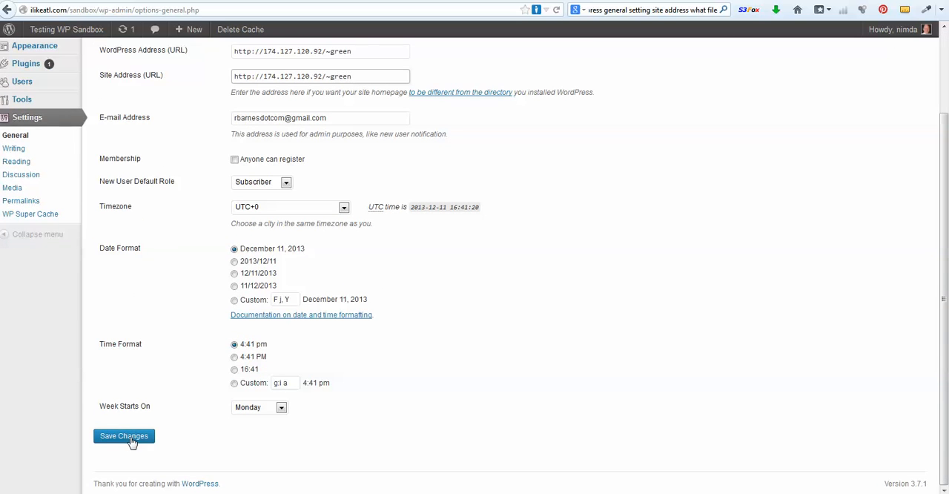
{"action": "left_click", "coordinate": [124, 435]}
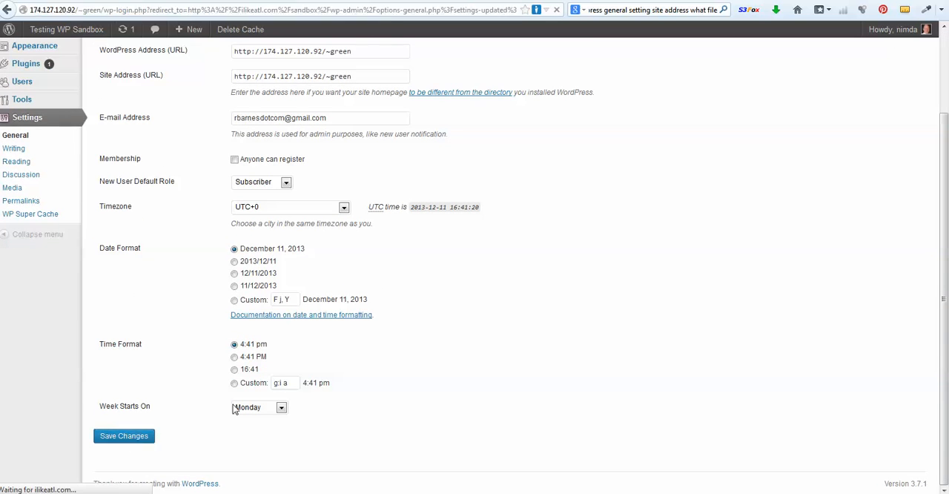
{"action": "left_click", "coordinate": [123, 435]}
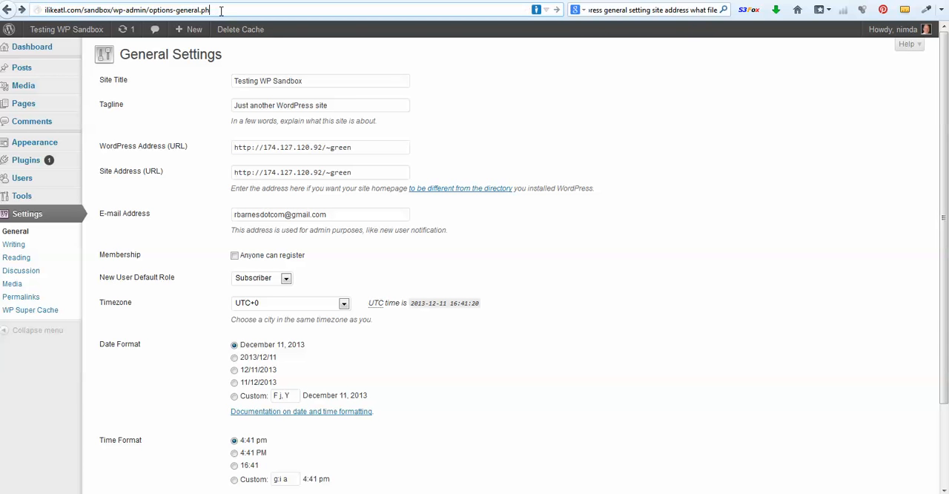
Load ilikeatl.com/sandbox/ and view the unstyled Not found page
{"action": "key", "text": "backspace"}
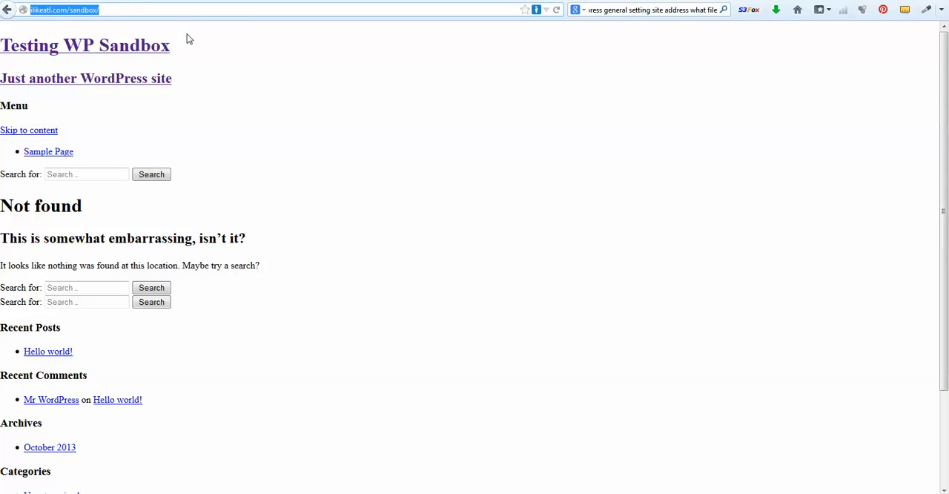
{"action": "scroll", "scroll_direction": "down", "scroll_amount": 3}
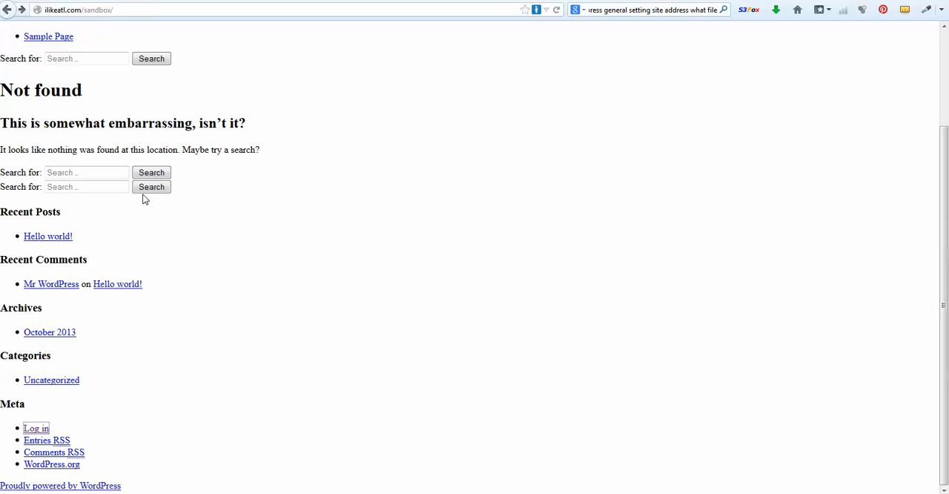
{"action": "scroll", "scroll_direction": "up", "scroll_amount": 3}
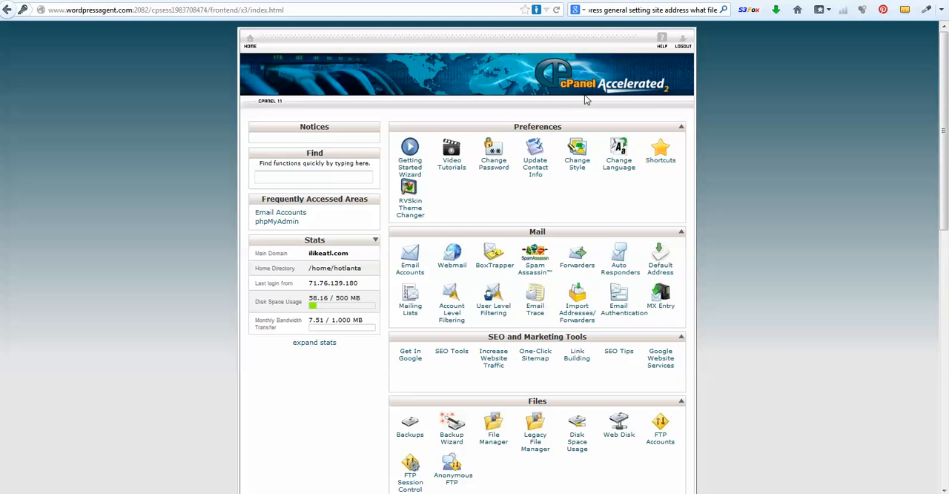
{"action": "mouse_move", "coordinate": [374, 264]}
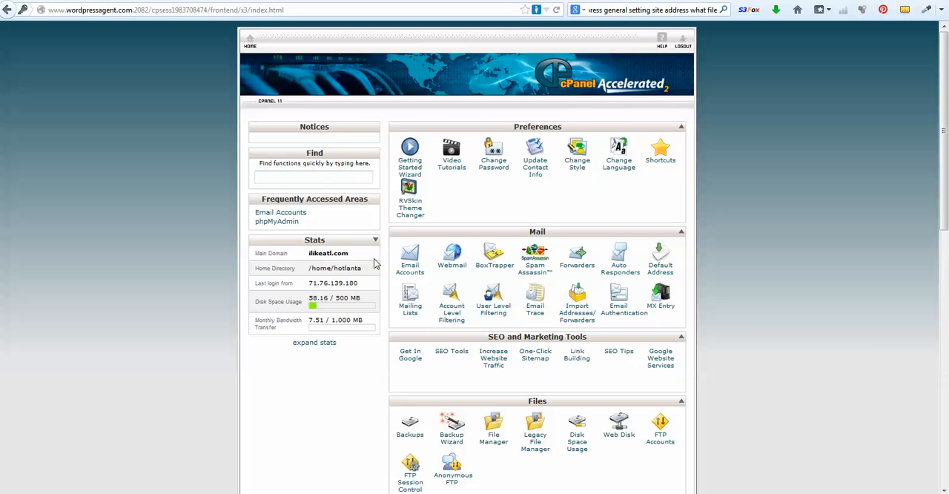
Launch phpMyAdmin from cPanel's Databases section
{"action": "scroll", "scroll_direction": "down", "scroll_amount": 3}
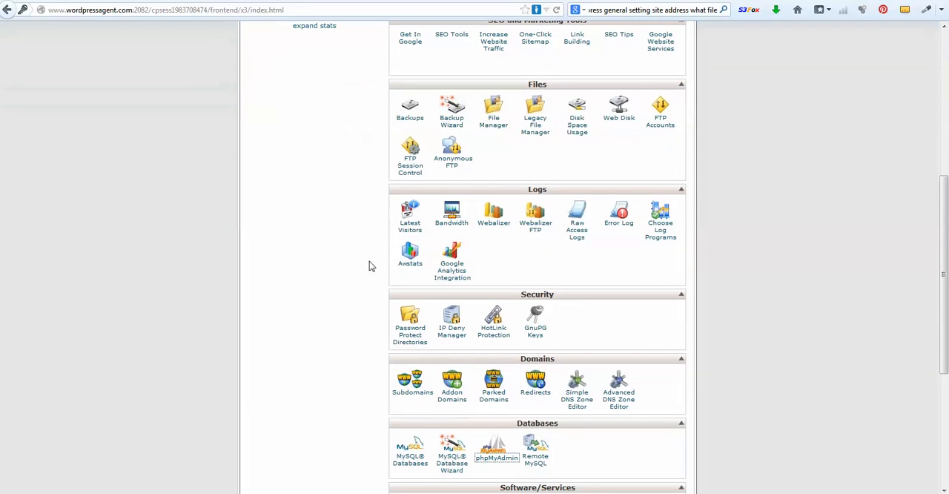
{"action": "scroll", "scroll_direction": "down", "scroll_amount": 3}
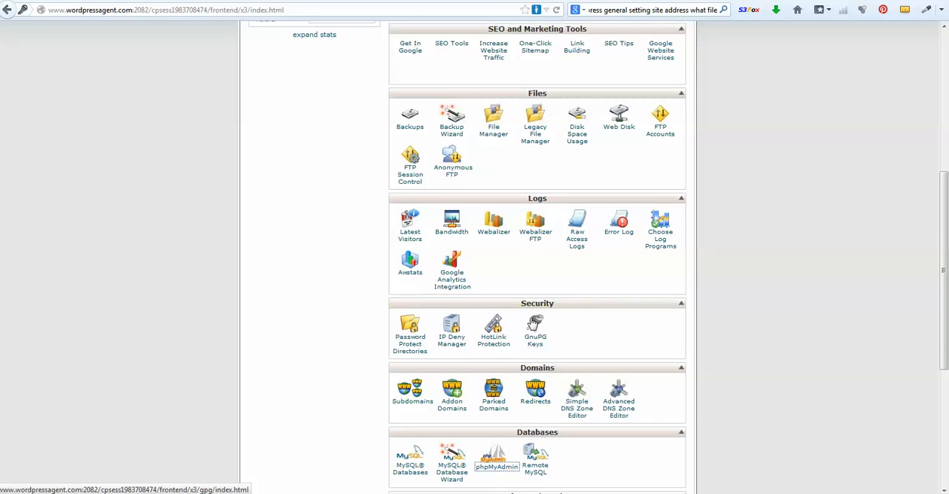
{"action": "scroll", "scroll_direction": "down", "scroll_amount": 3}
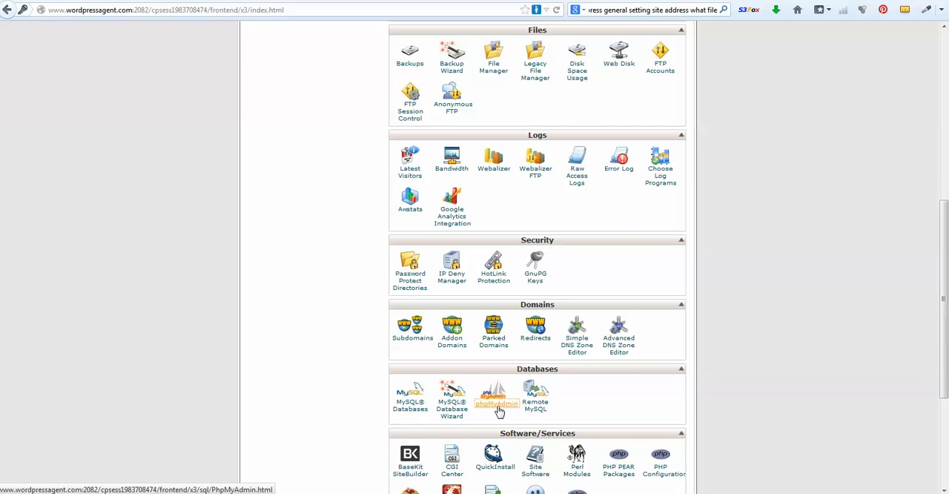
{"action": "left_click", "coordinate": [494, 397]}
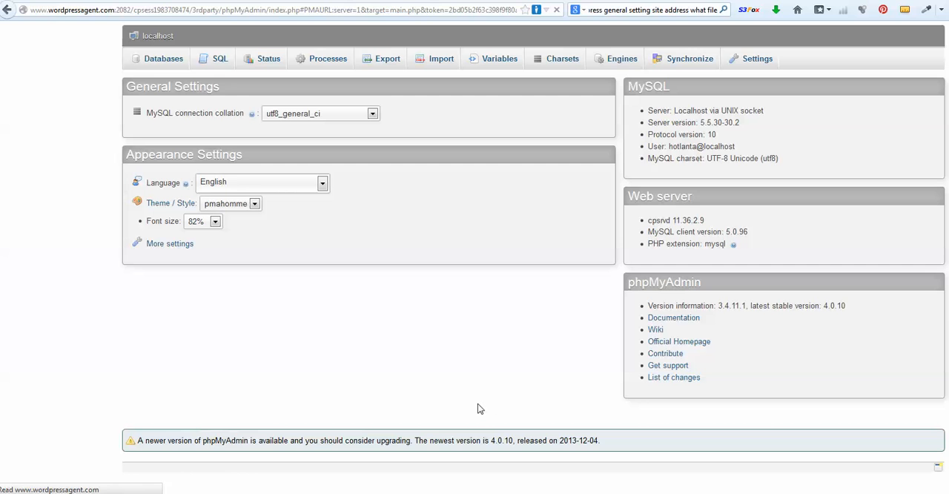
Open the hotlanta_wrdp2 database from the Databases list
{"action": "left_click", "coordinate": [162, 59]}
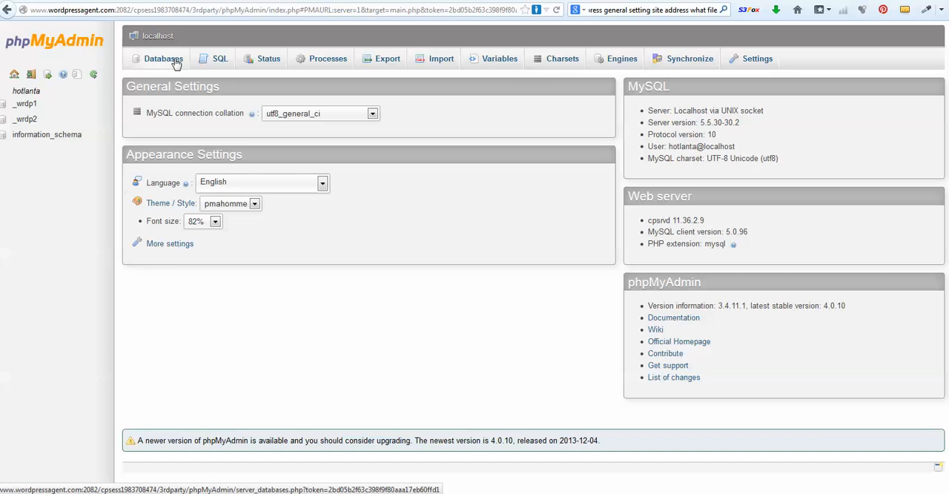
{"action": "left_click", "coordinate": [162, 59]}
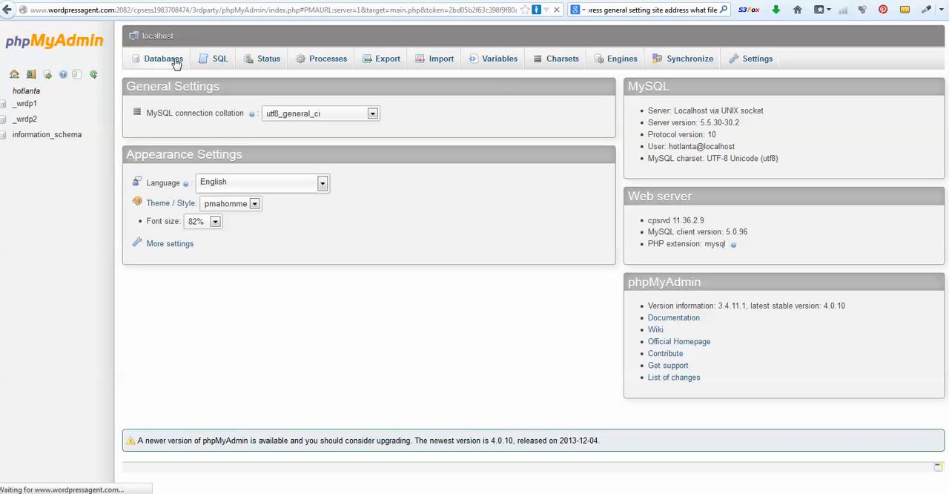
{"action": "left_click", "coordinate": [163, 58]}
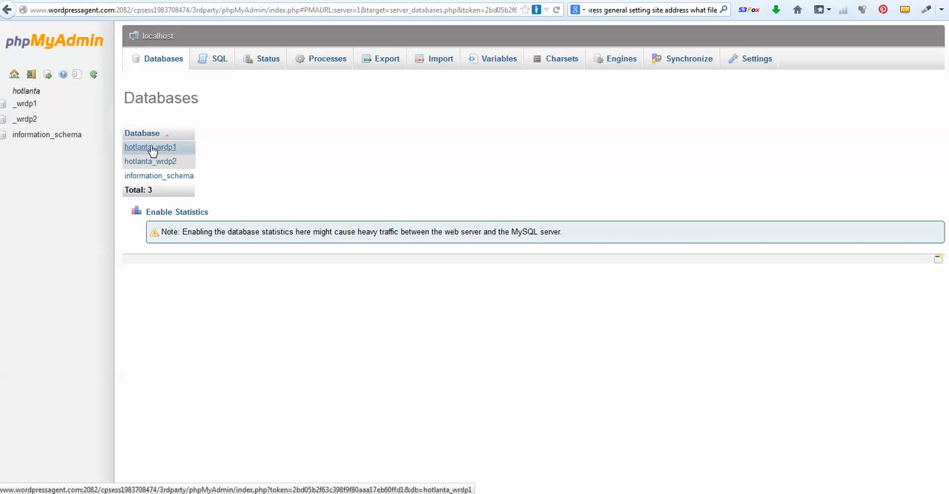
{"action": "mouse_move", "coordinate": [149, 161]}
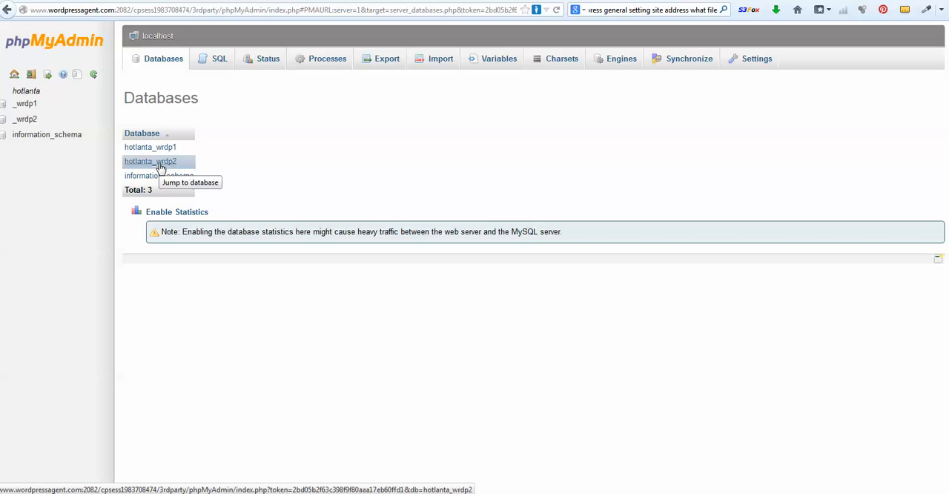
{"action": "left_click", "coordinate": [150, 161]}
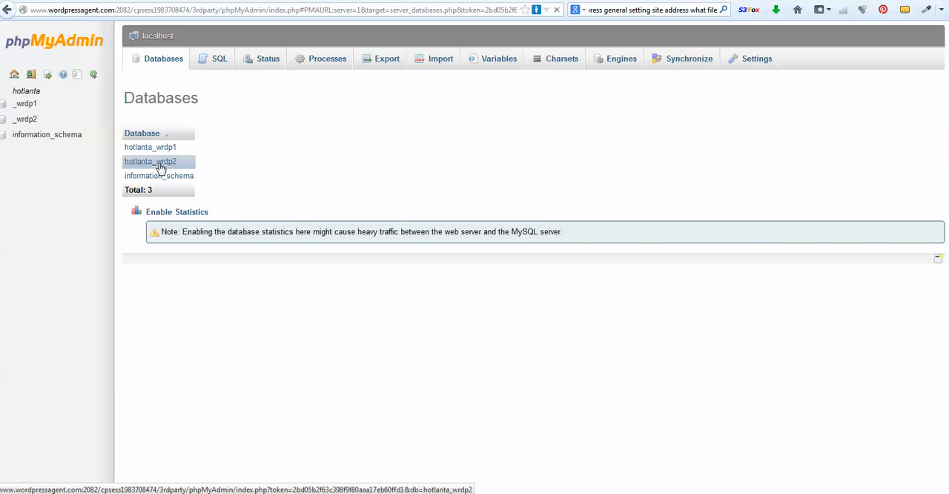
{"action": "left_click", "coordinate": [150, 161]}
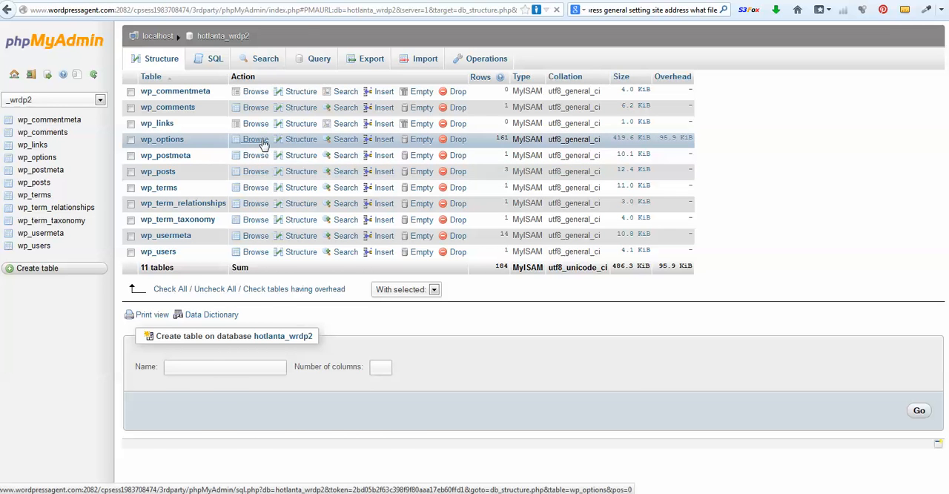
Browse wp_options and open the siteurl row for editing
{"action": "left_click", "coordinate": [255, 139]}
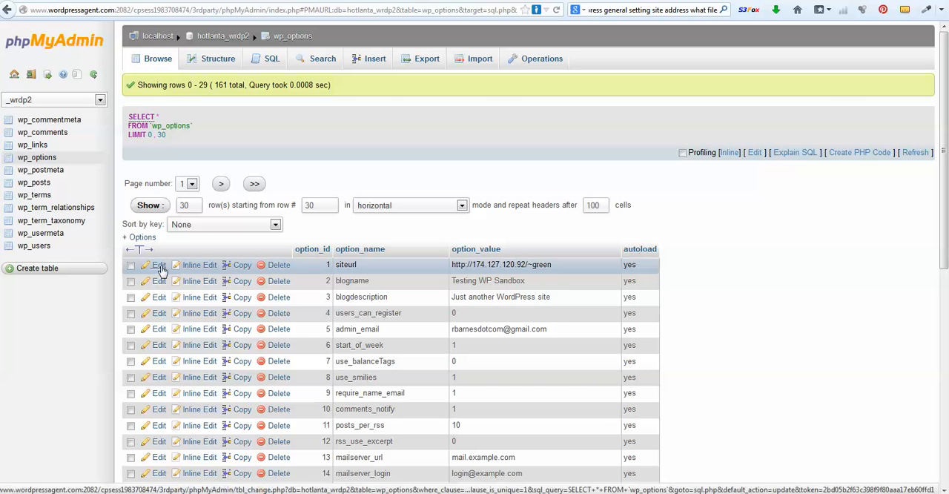
{"action": "left_click", "coordinate": [159, 265]}
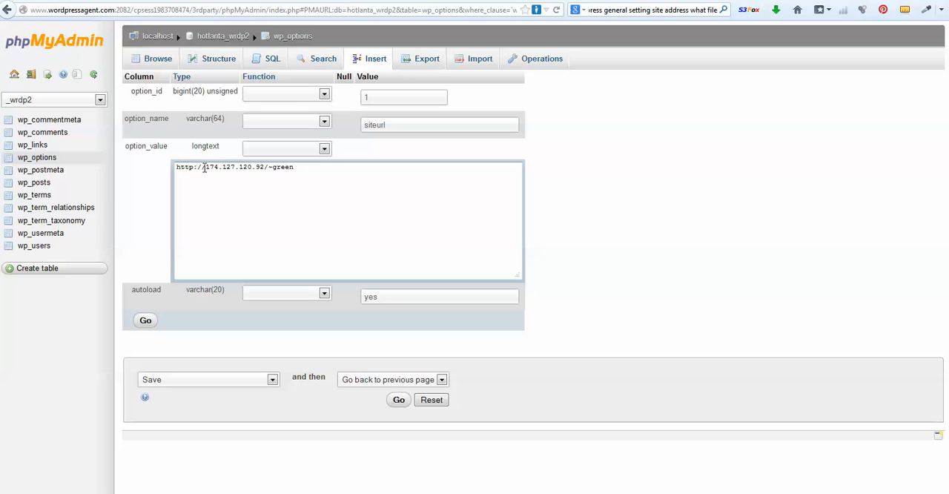
{"action": "left_click_drag", "start_coordinate": [201, 166], "coordinate": [294, 166]}
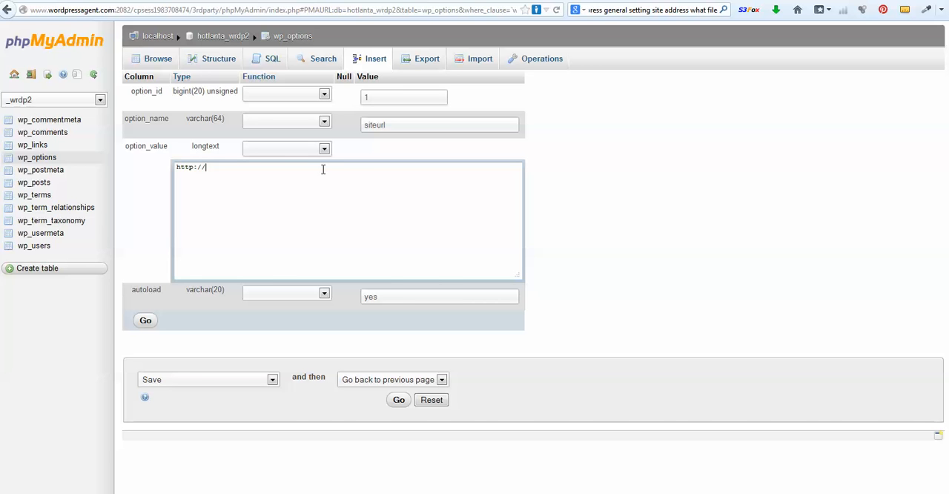
{"action": "type", "text": "i1"}
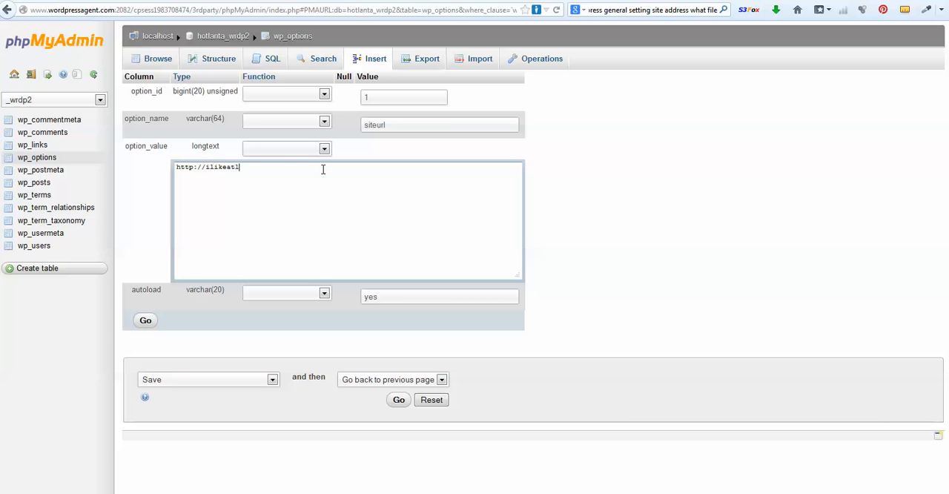
{"action": "type", "text": ".com/s"}
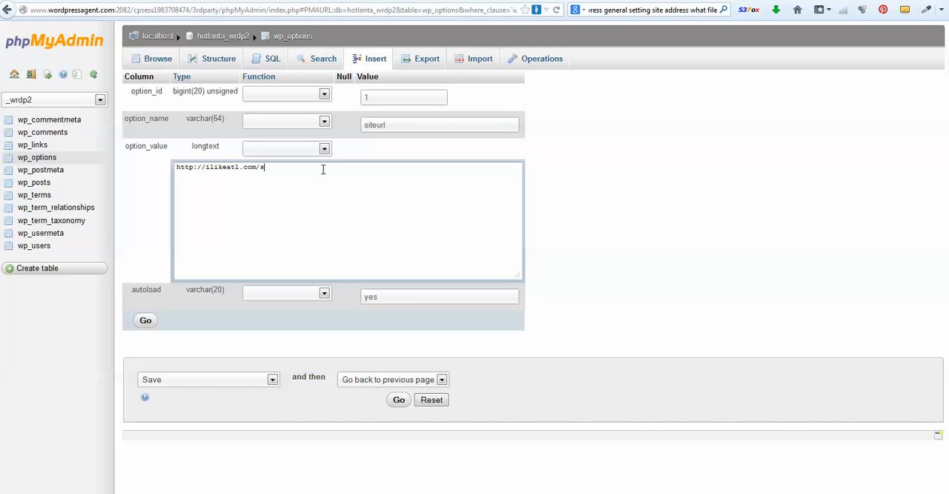
{"action": "type", "text": "andbo"}
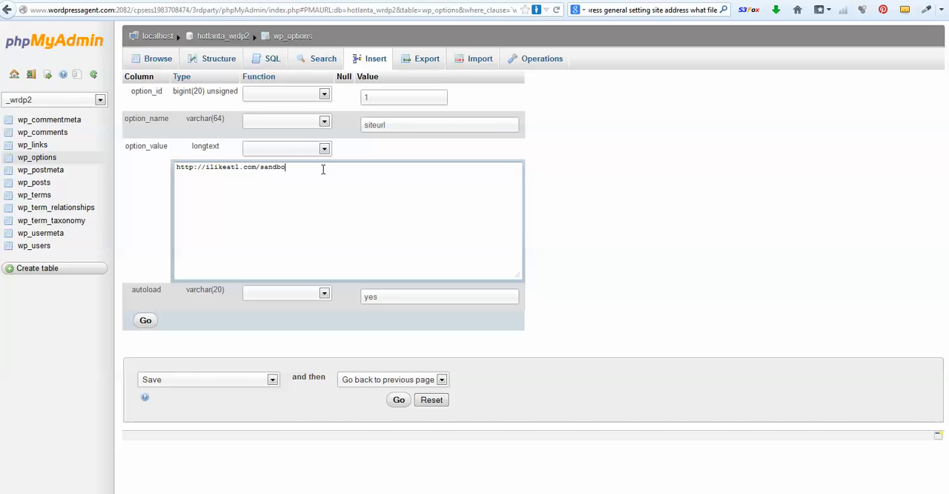
{"action": "type", "text": "x"}
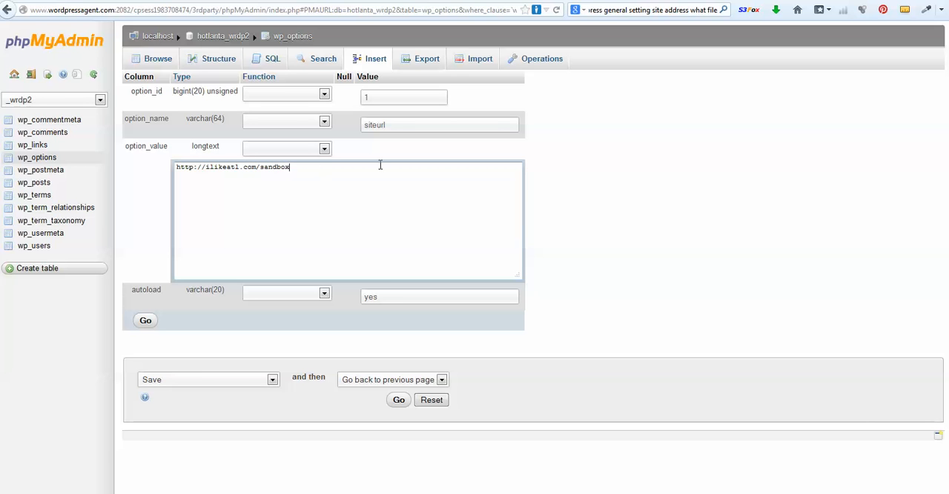
{"action": "mouse_move", "coordinate": [274, 232]}
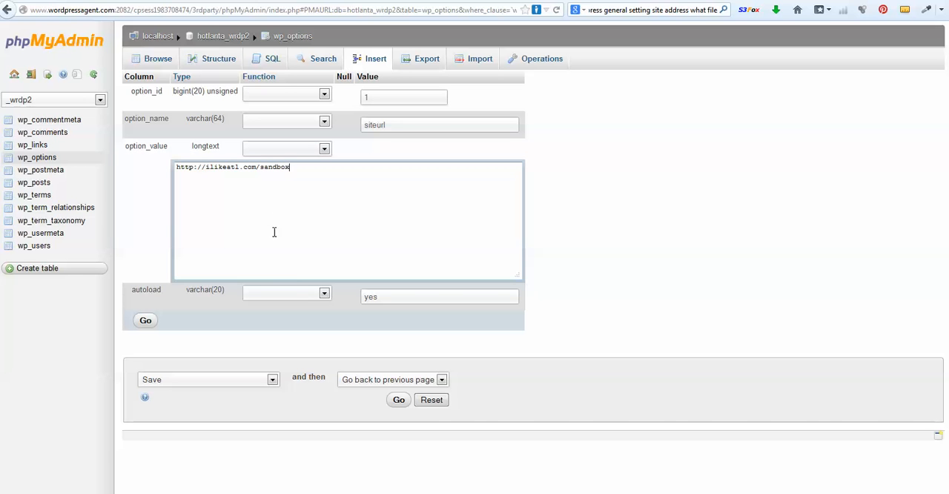
{"action": "mouse_move", "coordinate": [237, 370]}
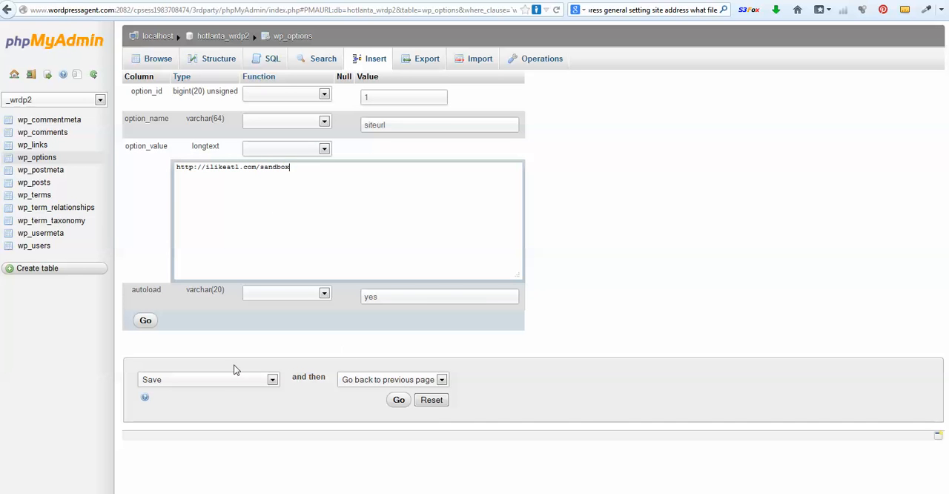
{"action": "left_click", "coordinate": [399, 400]}
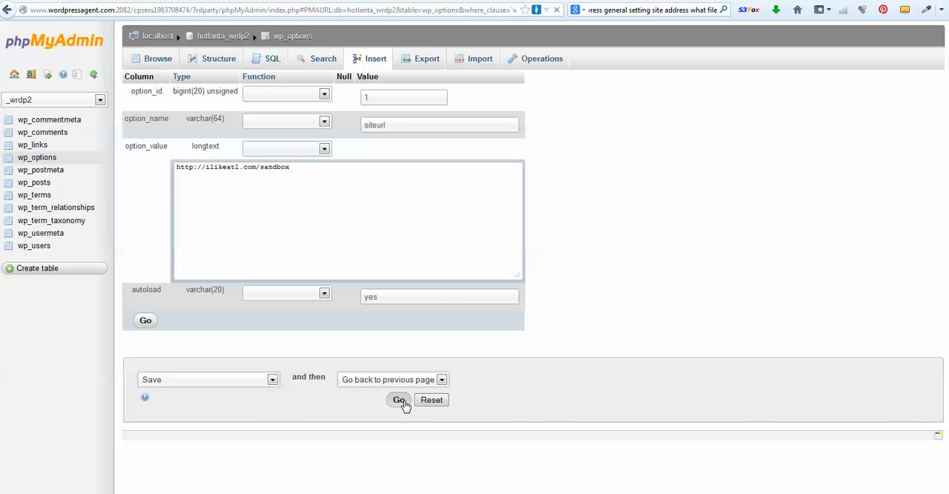
{"action": "left_click", "coordinate": [399, 400]}
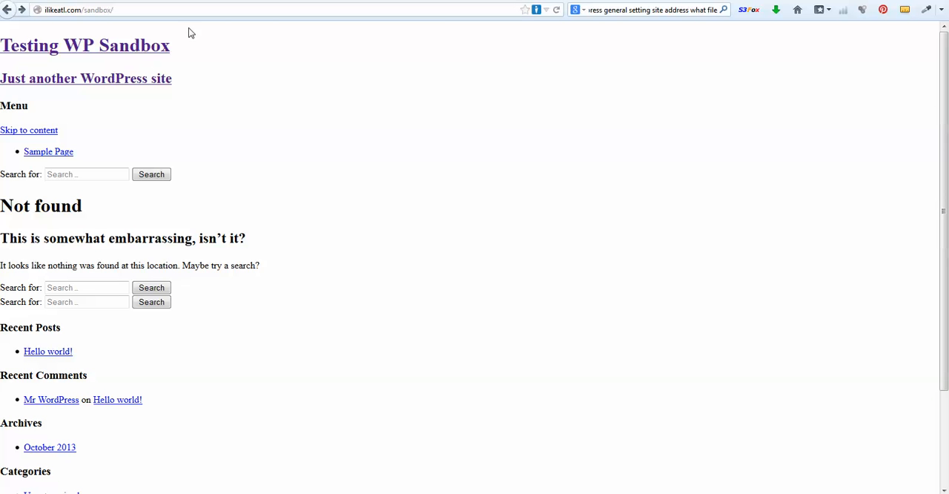
Return to phpMyAdmin and view the updated siteurl row in wp_options
{"action": "left_click", "coordinate": [556, 9]}
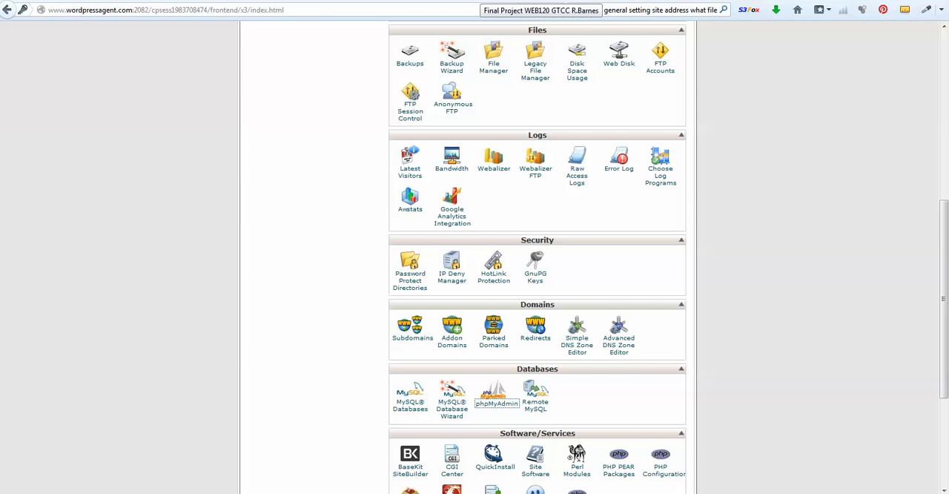
{"action": "left_click", "coordinate": [496, 392]}
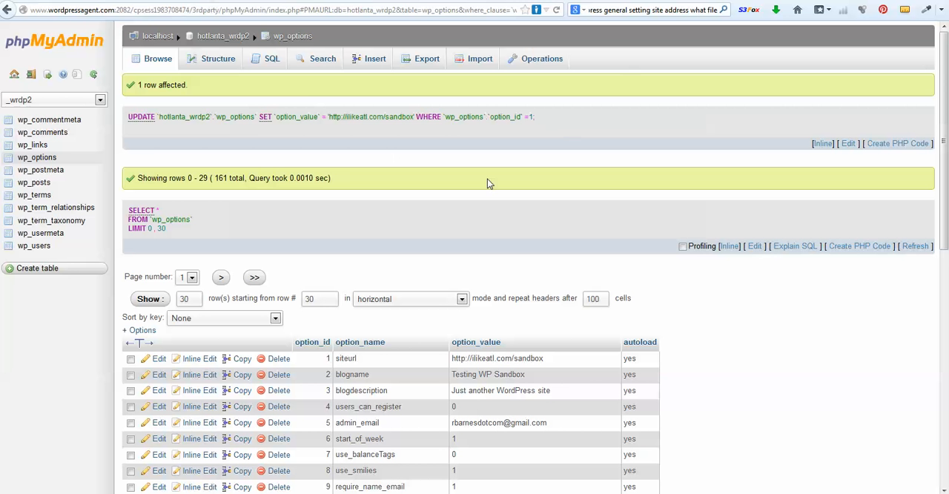
{"action": "scroll", "scroll_direction": "down", "scroll_amount": 3}
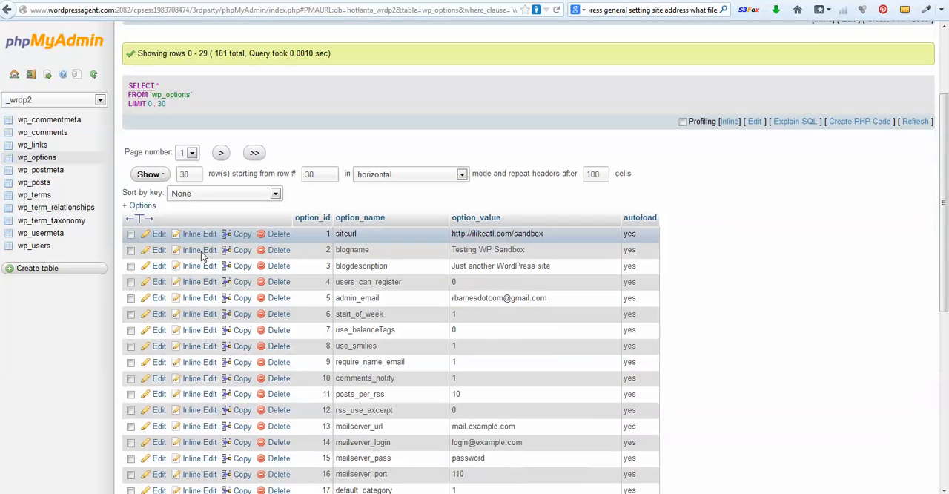